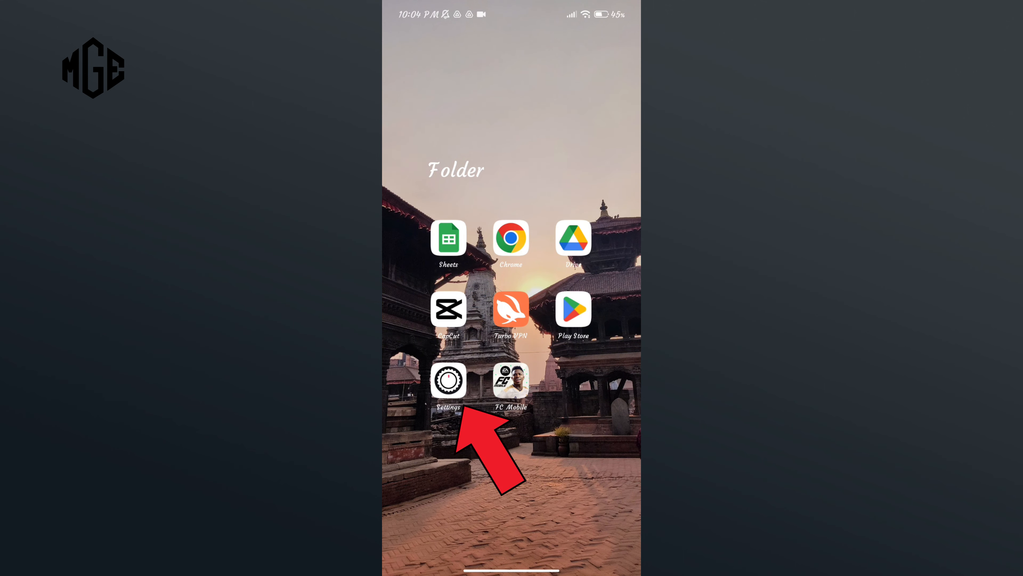
From the home folder, go into Settings and reach the Apps section
click(448, 381)
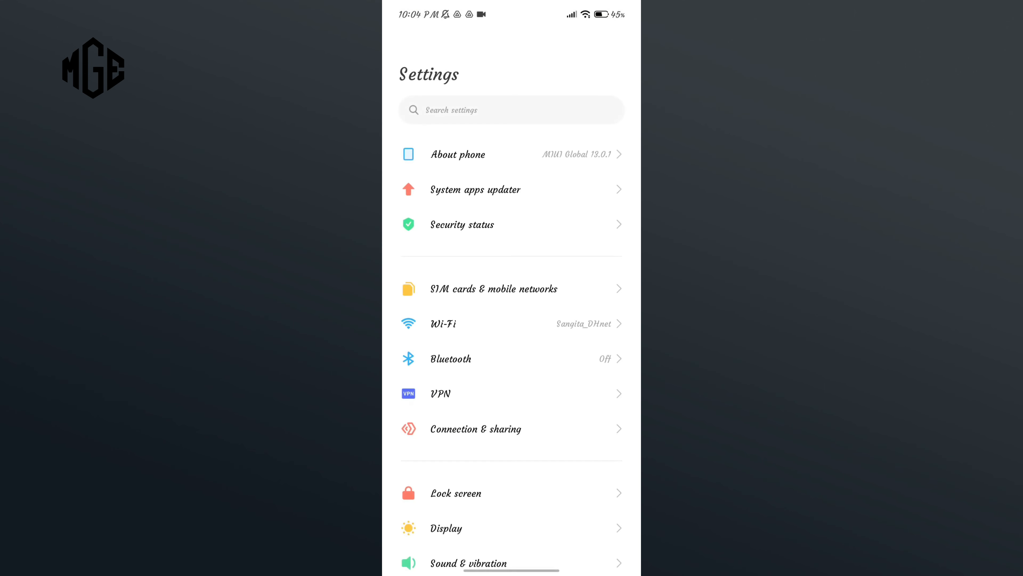
scroll(down, 3)
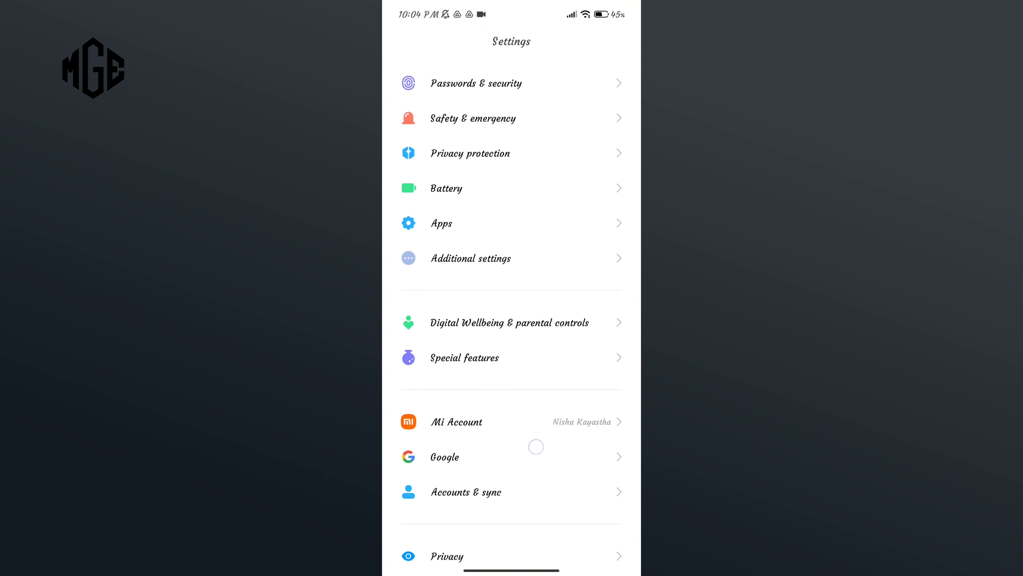
click(442, 223)
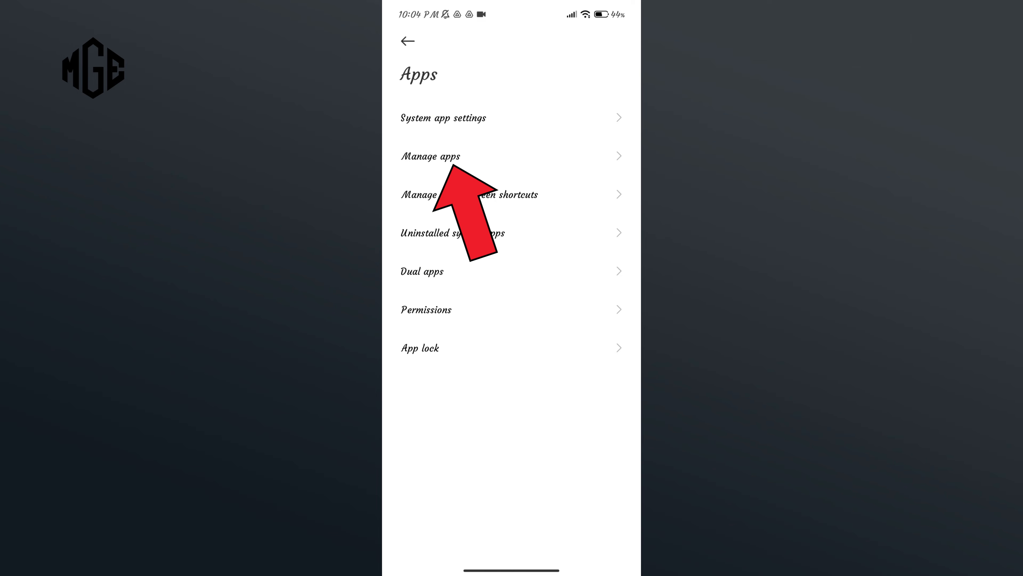
Reach FC Mobile's storage page through Manage apps, showing app size, user data and cache
click(431, 155)
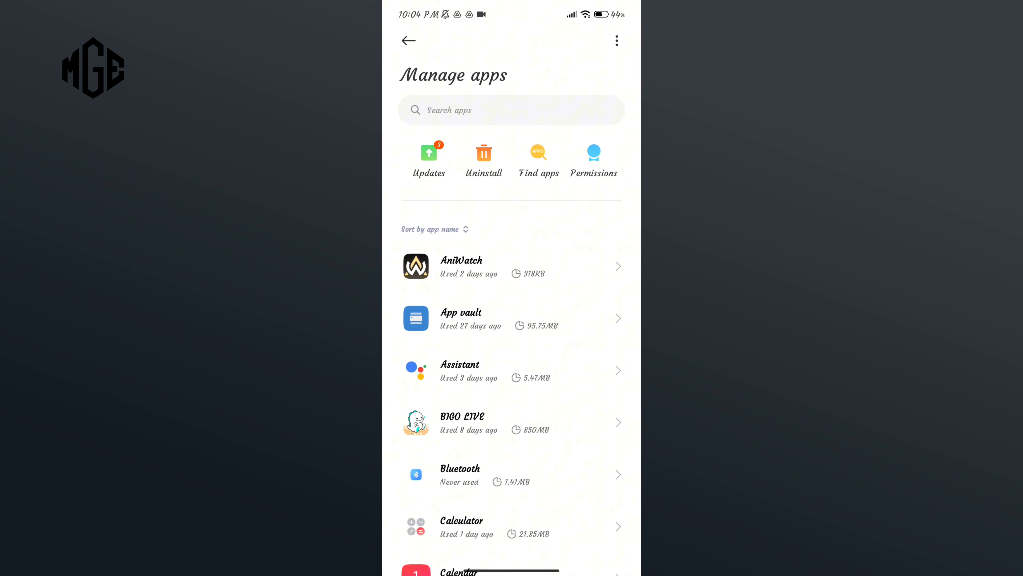
click(509, 109)
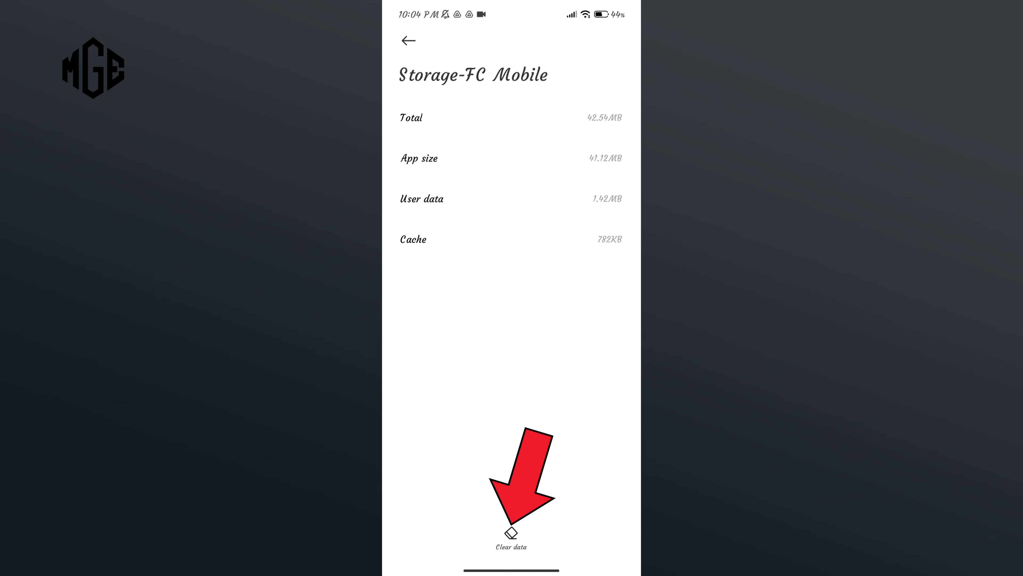
Clear FC Mobile's cache via Clear data > Clear cache > OK, leaving Cache 0B, then return home
click(511, 527)
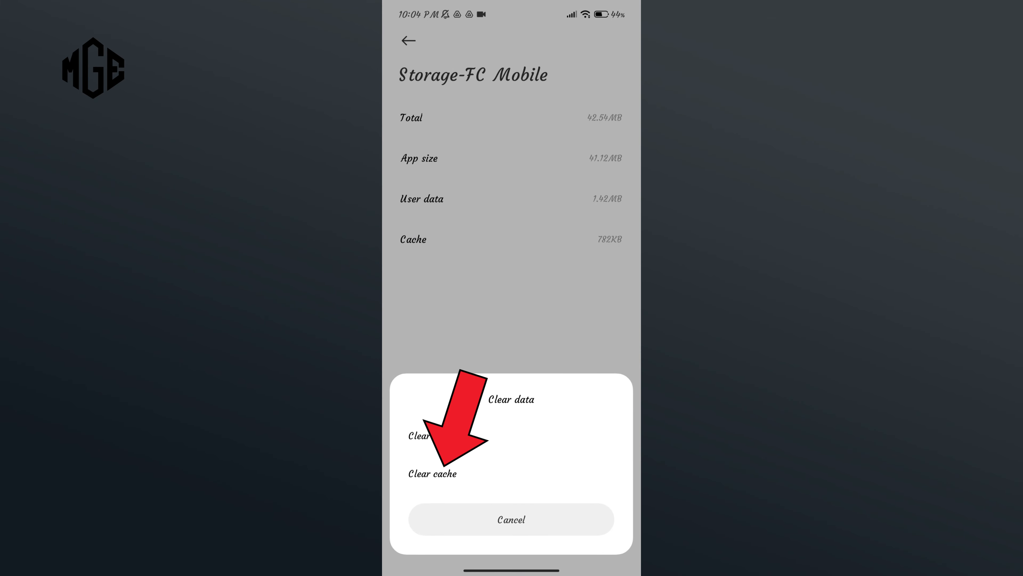
click(432, 474)
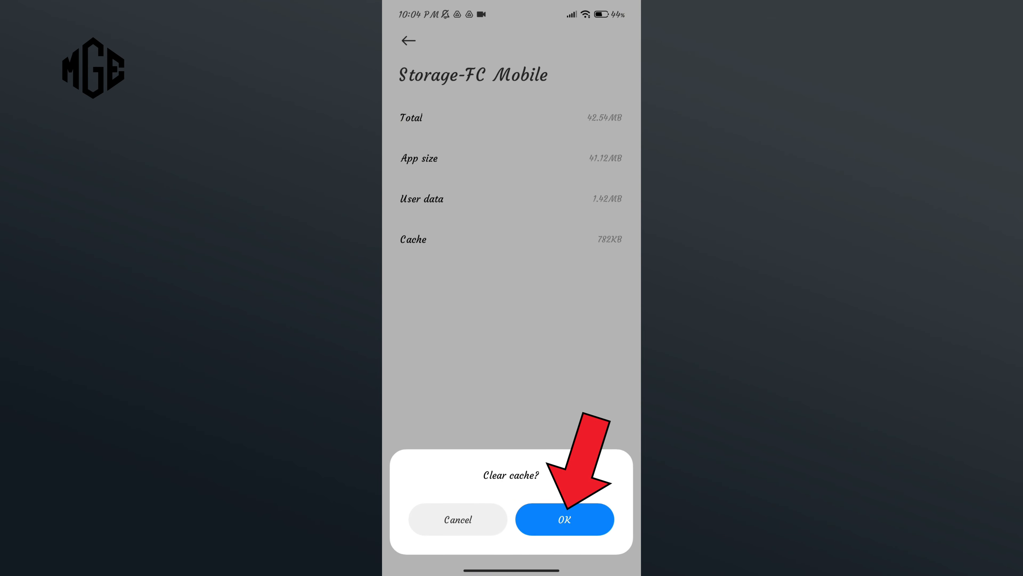
click(564, 519)
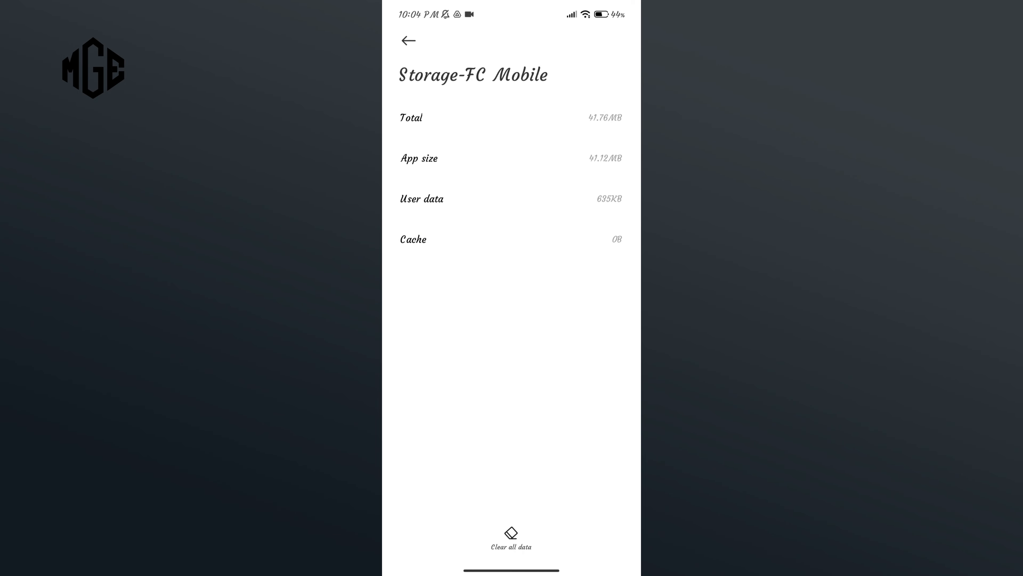
click(408, 40)
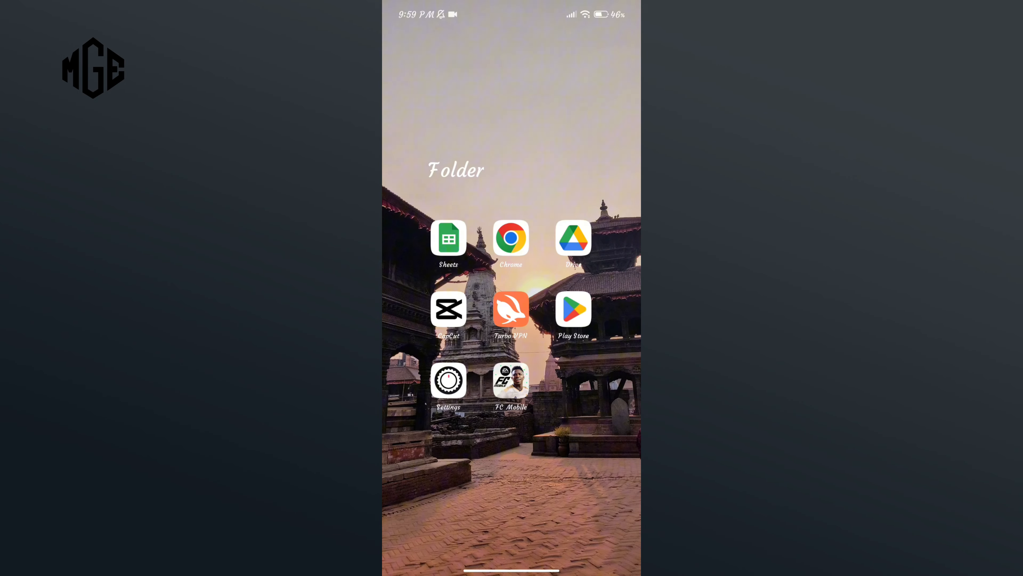